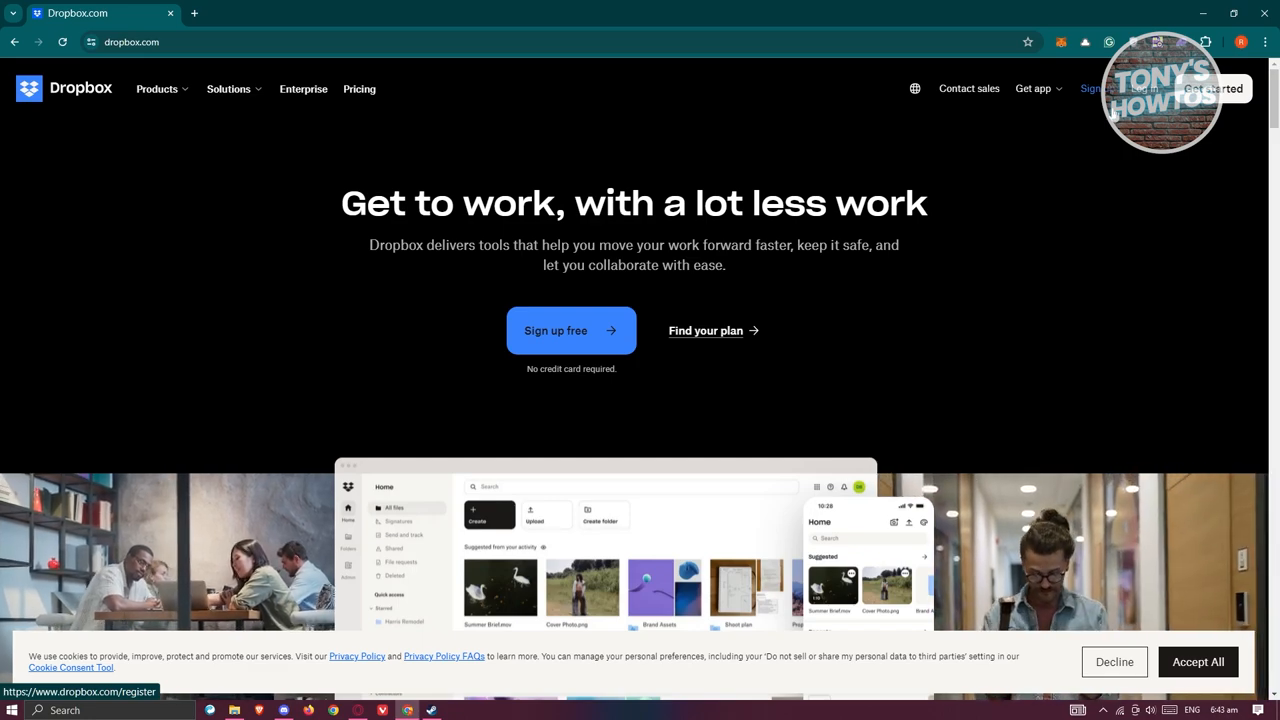
# Open the Dropbox log in page from the top navigation of dropbox.com.
pyautogui.click(1144, 88)
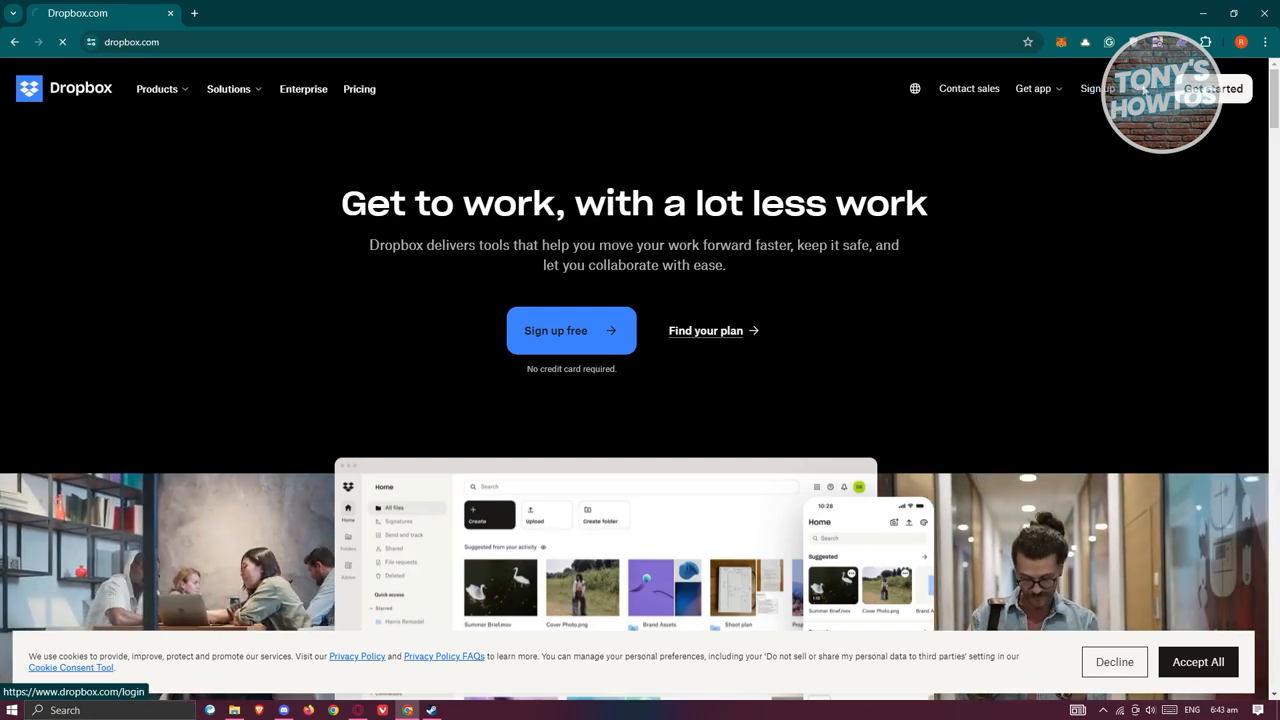
pyautogui.click(571, 330)
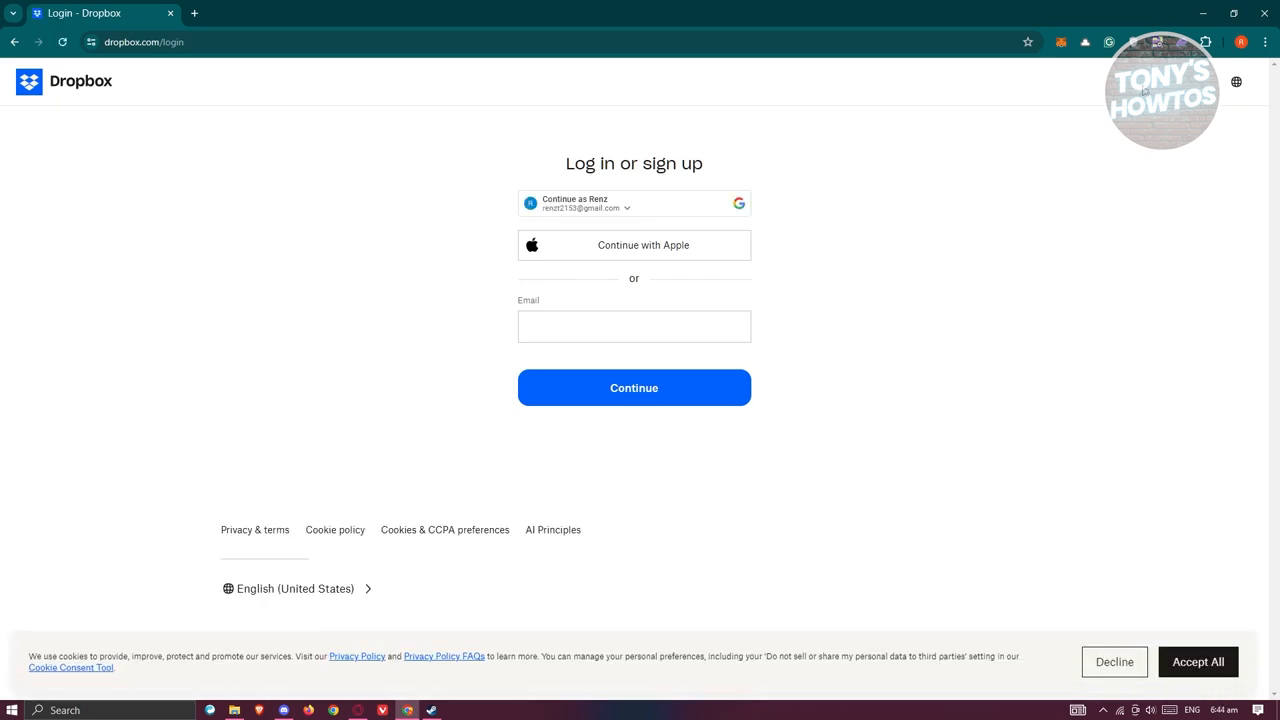
pyautogui.moveTo(1144, 92)
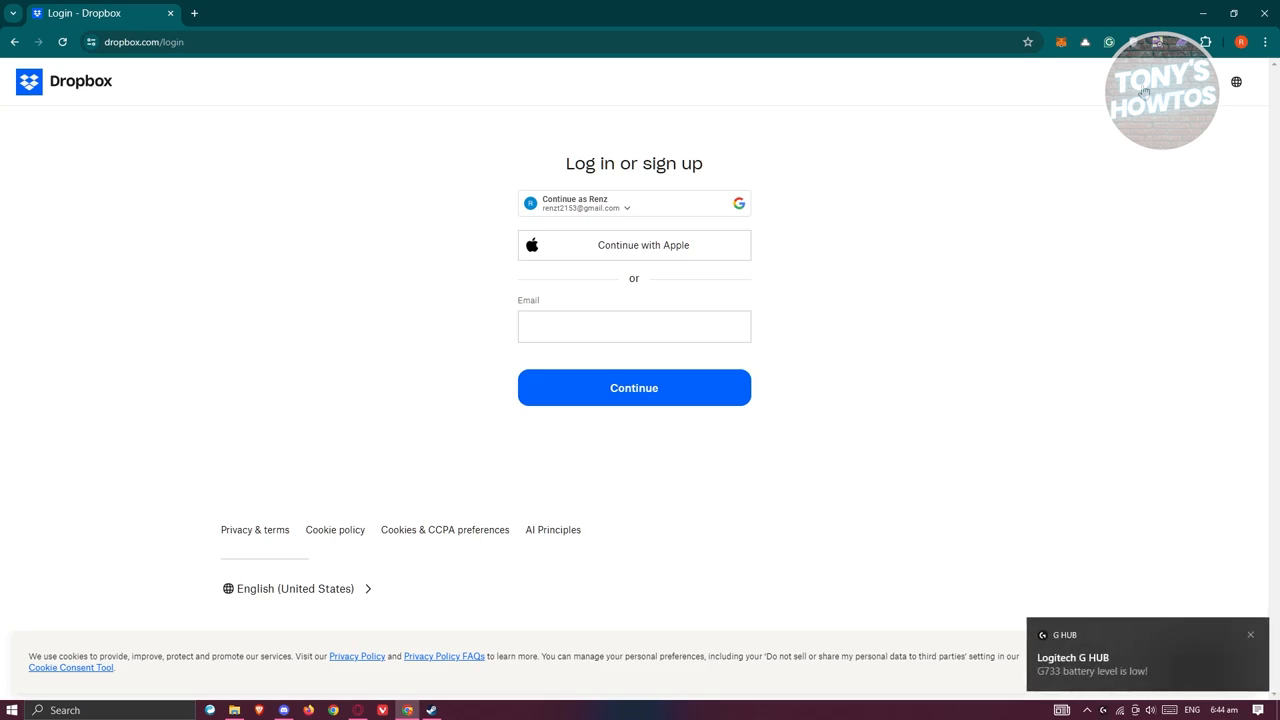
pyautogui.click(634, 326)
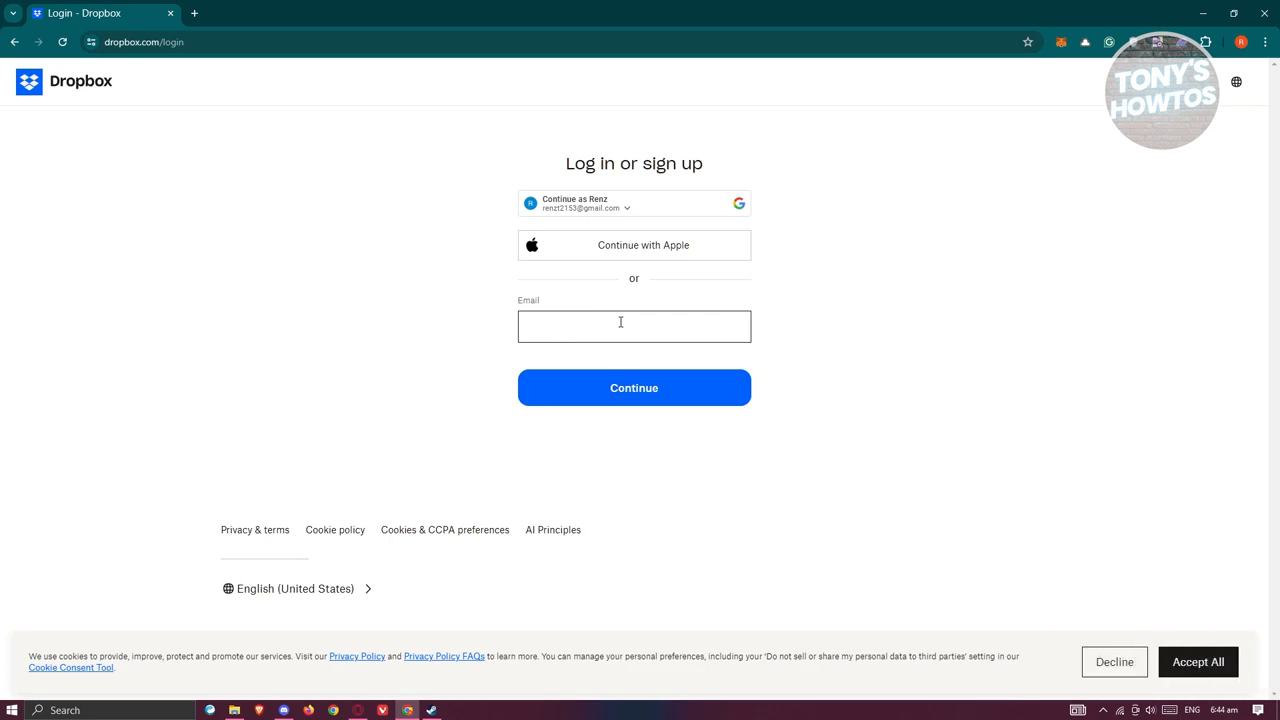
# Sign in with Google, choosing an account in the popup and confirming to reach home.
pyautogui.click(633, 203)
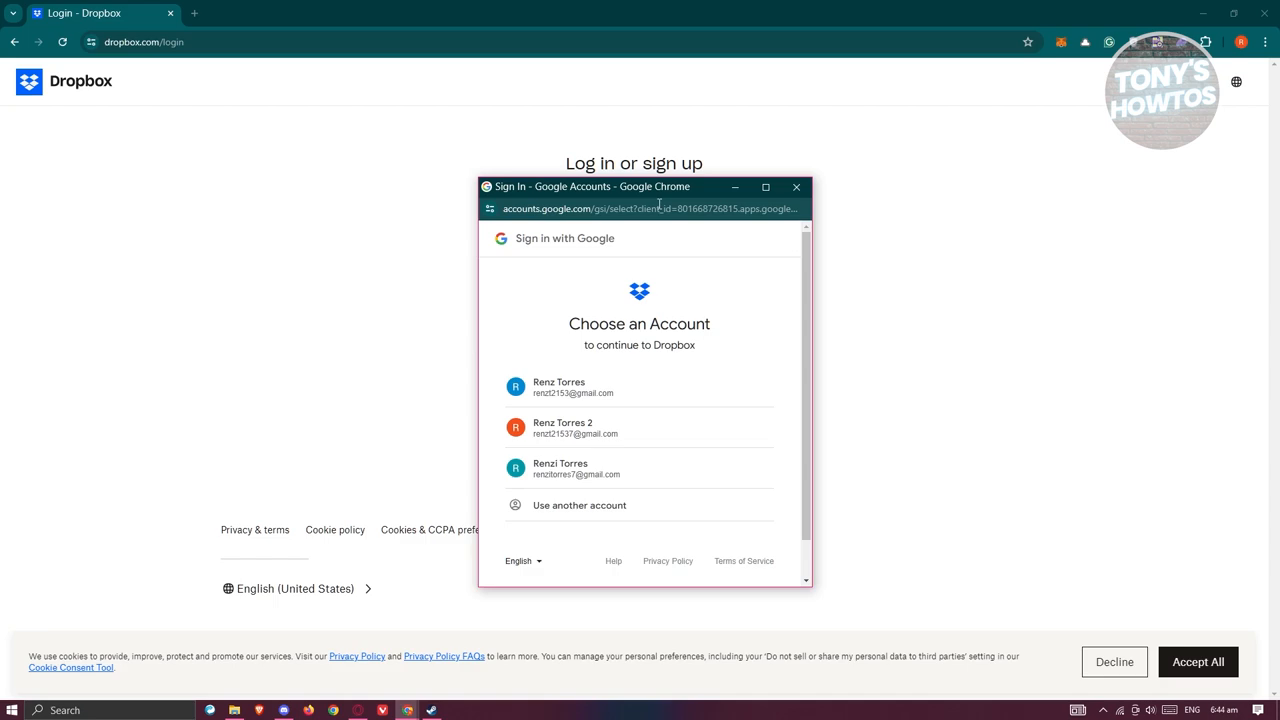
pyautogui.moveTo(705, 306)
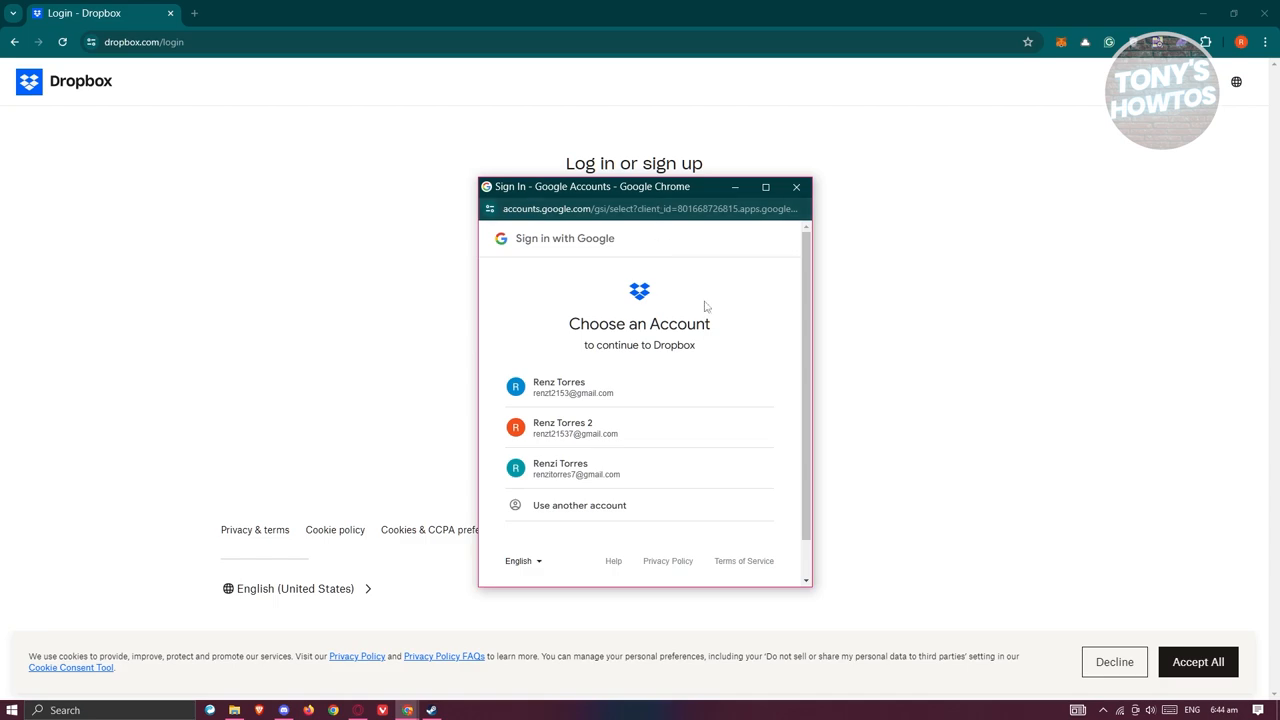
pyautogui.moveTo(648, 504)
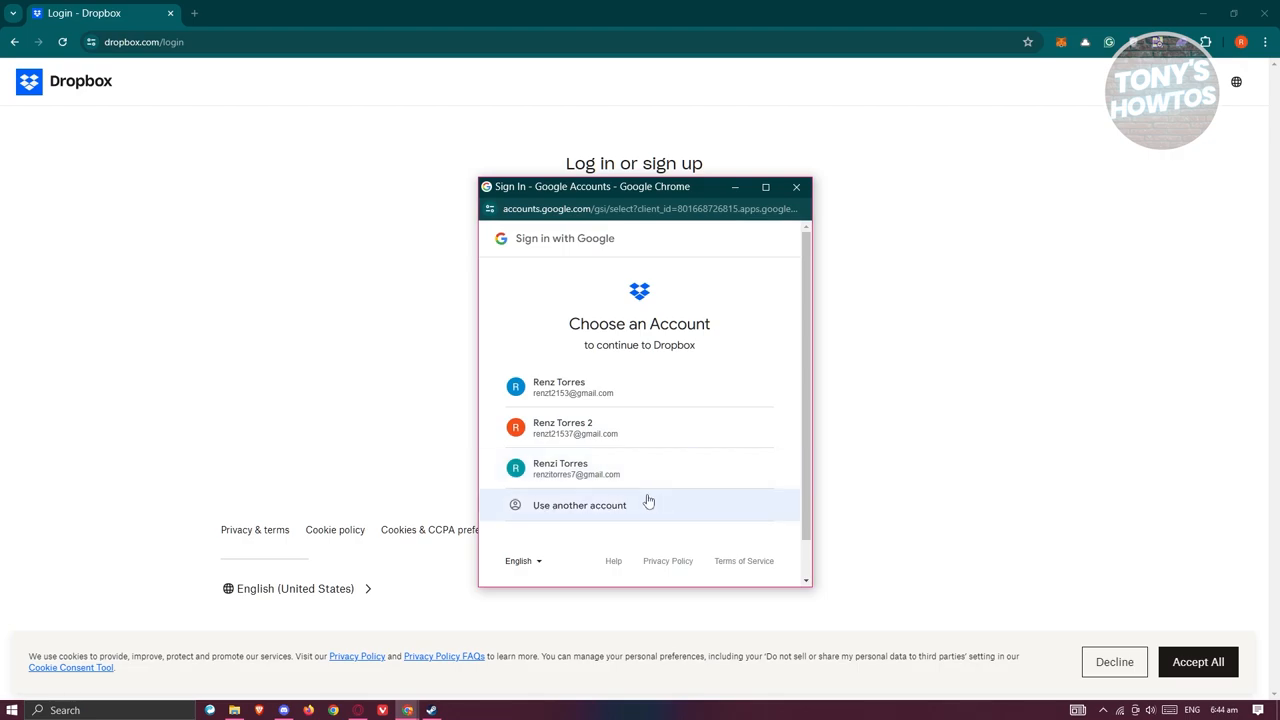
pyautogui.click(573, 387)
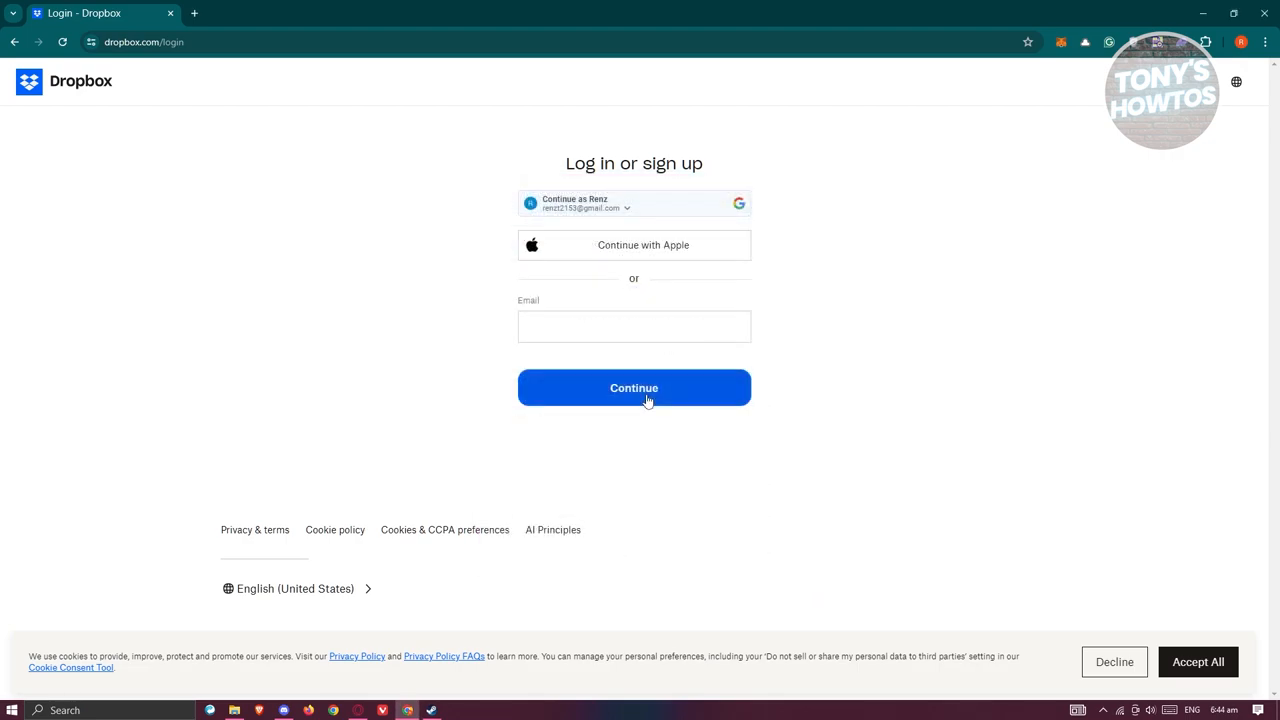
pyautogui.click(634, 388)
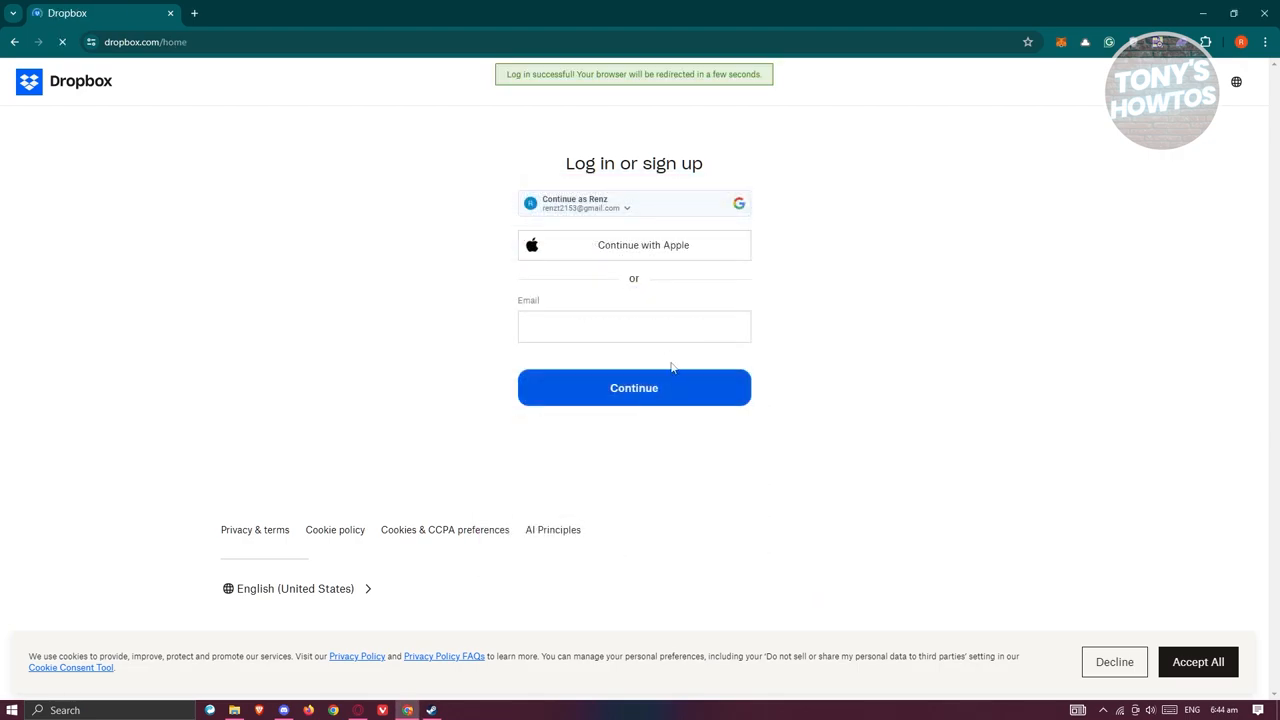